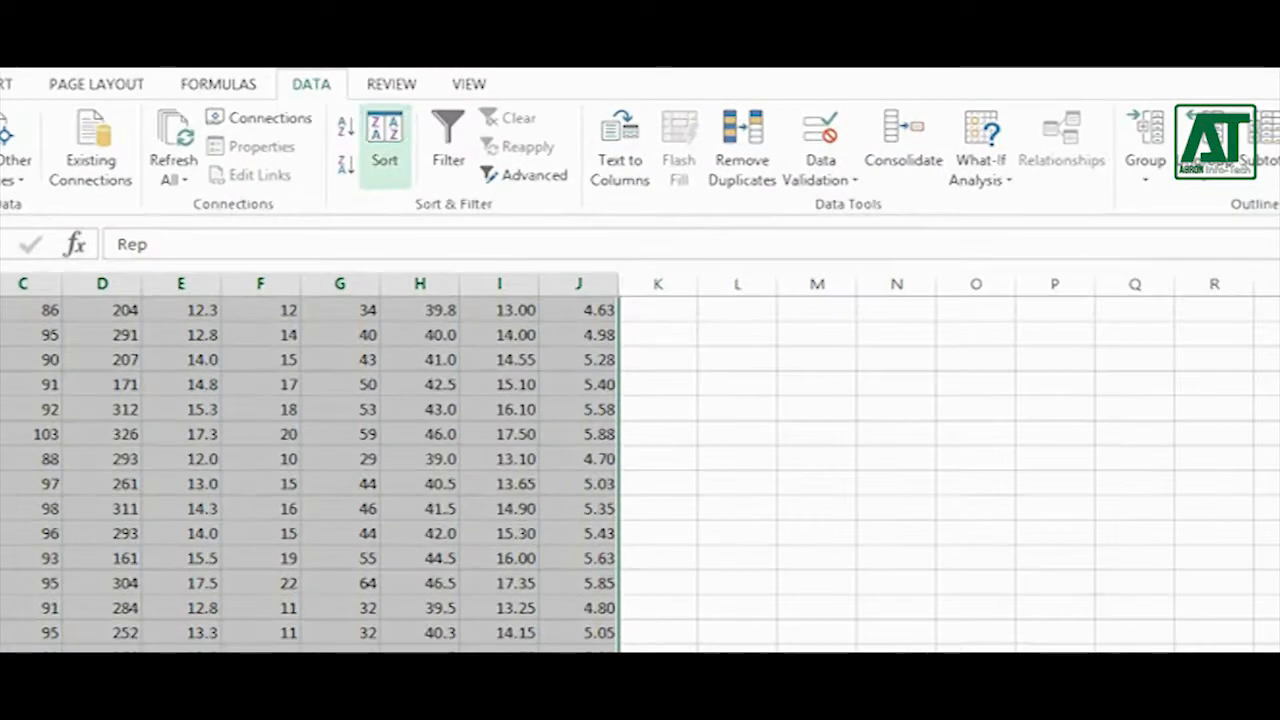
- Apply a two-level custom sort: first by Treat, then by Rep, smallest to largest
click(384, 144)
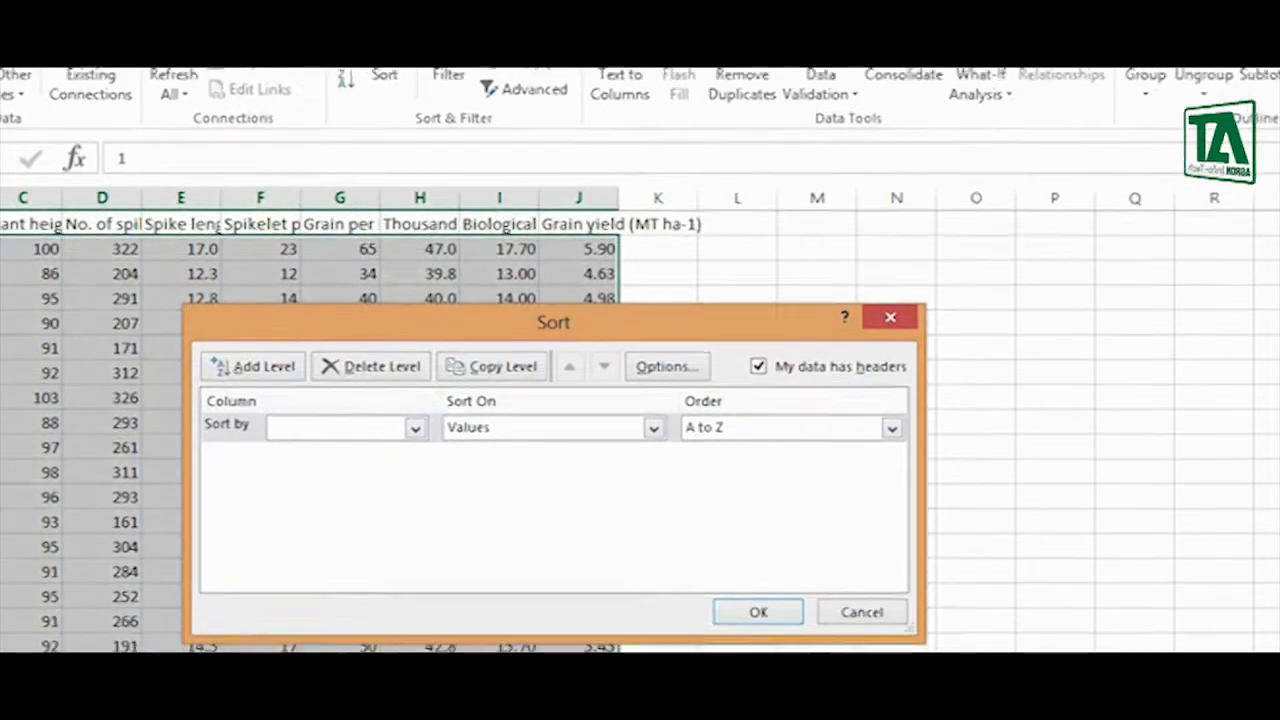
click(414, 428)
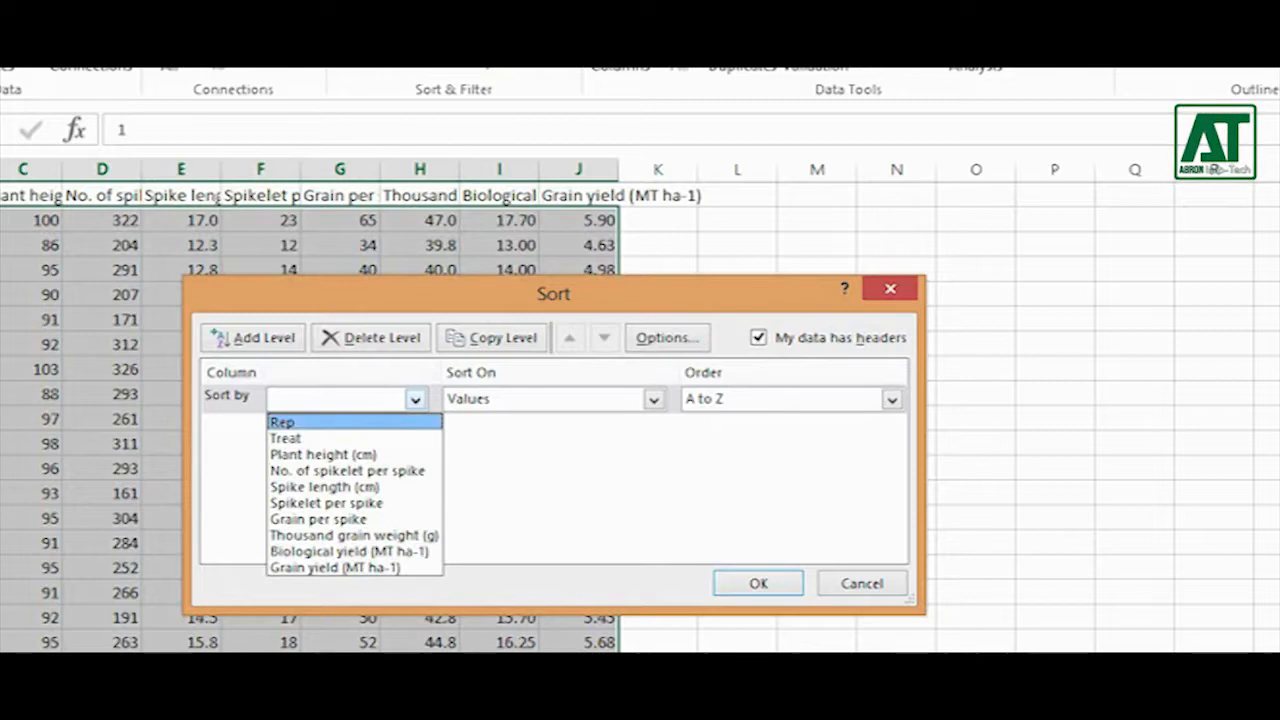
click(284, 436)
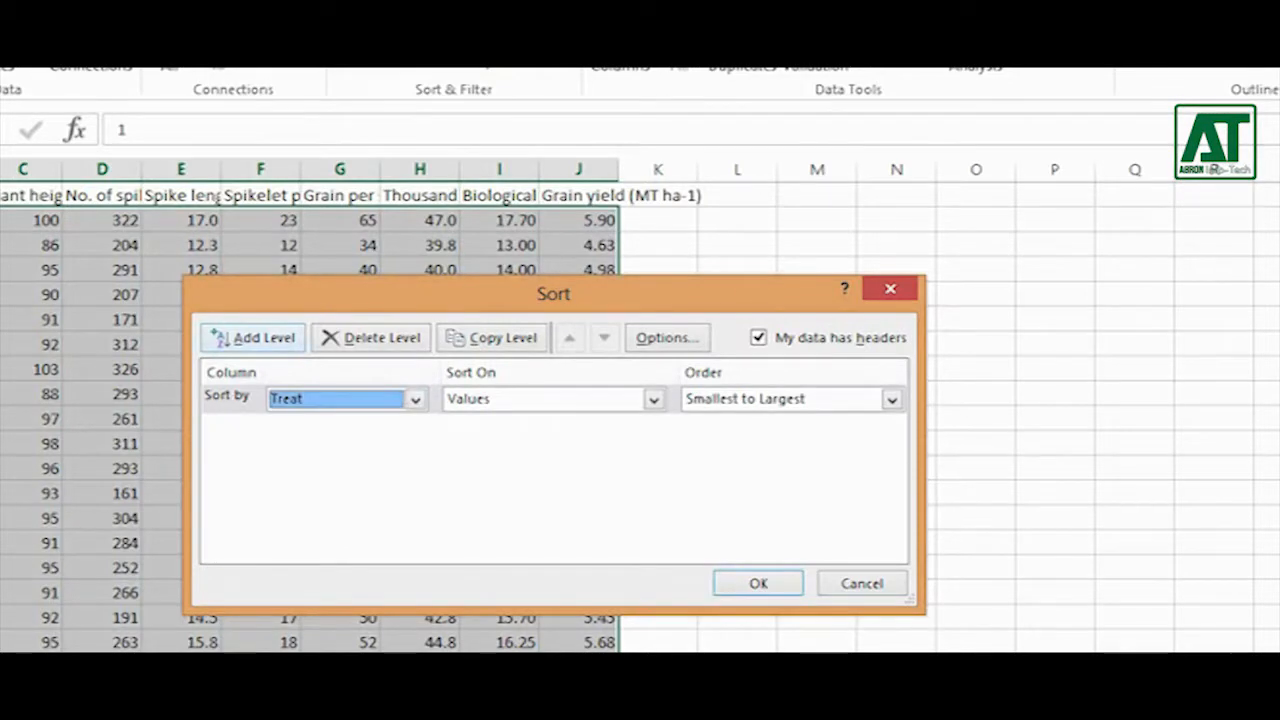
click(252, 336)
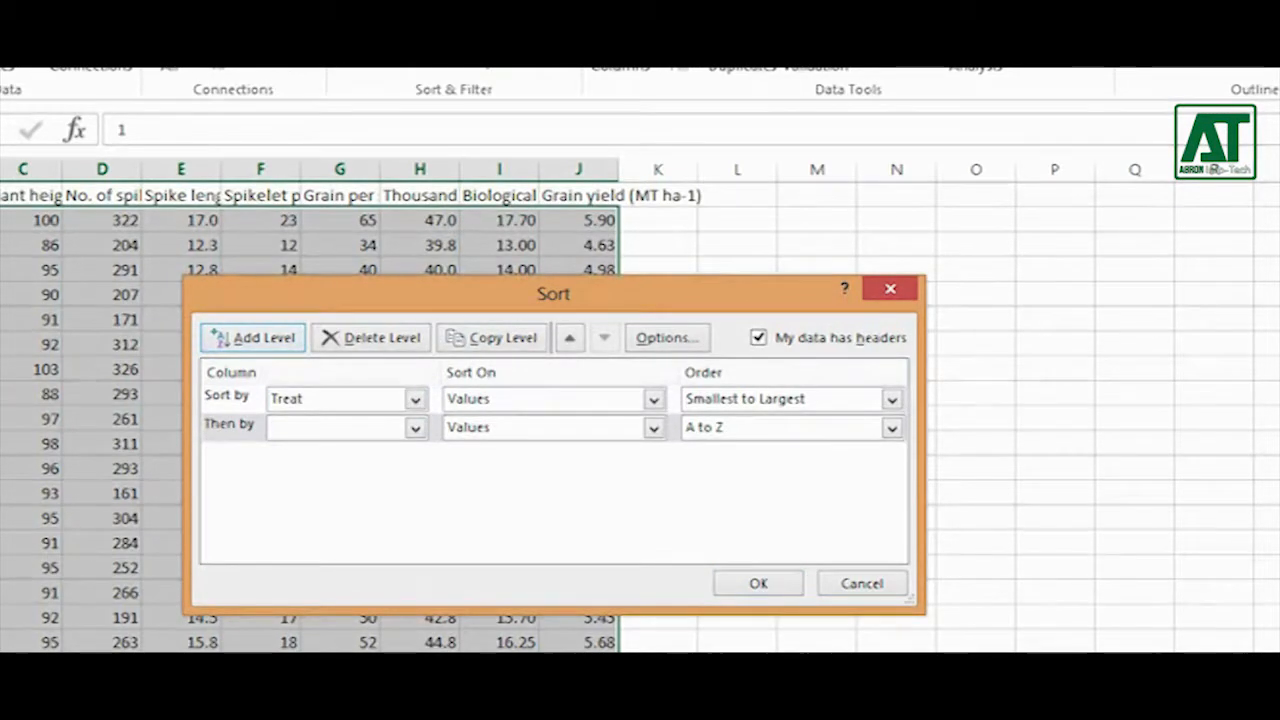
click(416, 428)
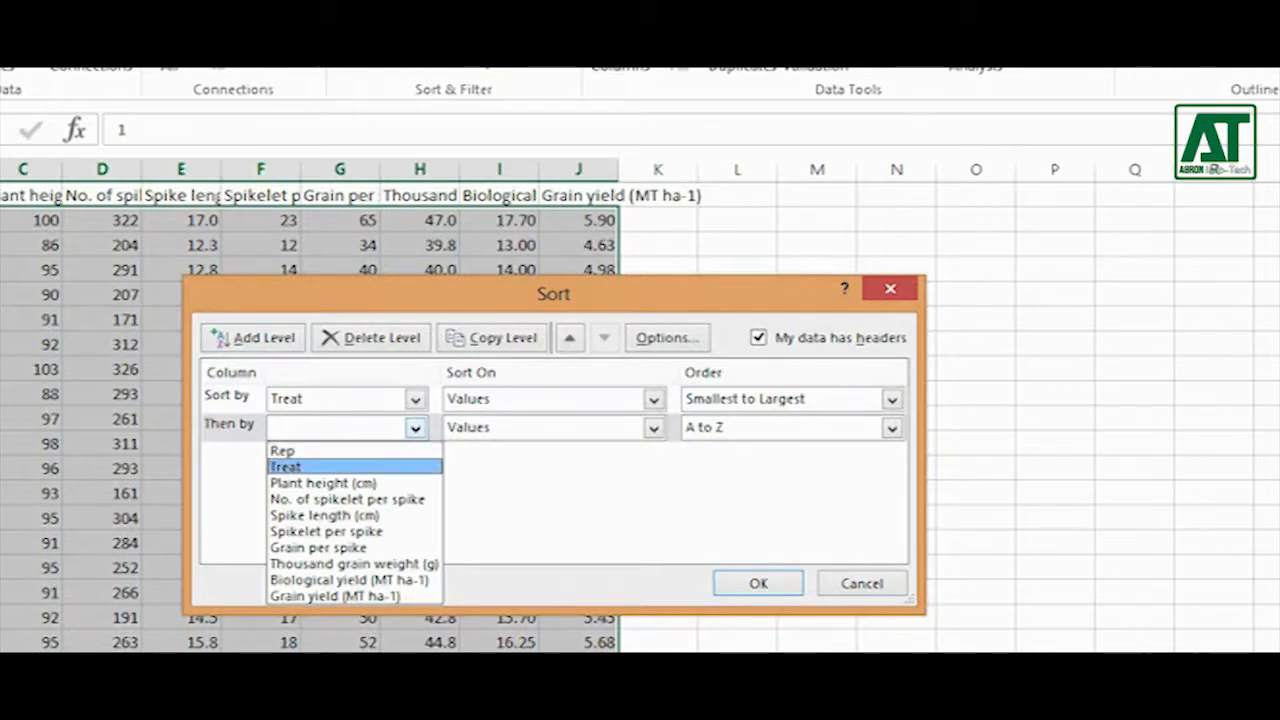
click(284, 450)
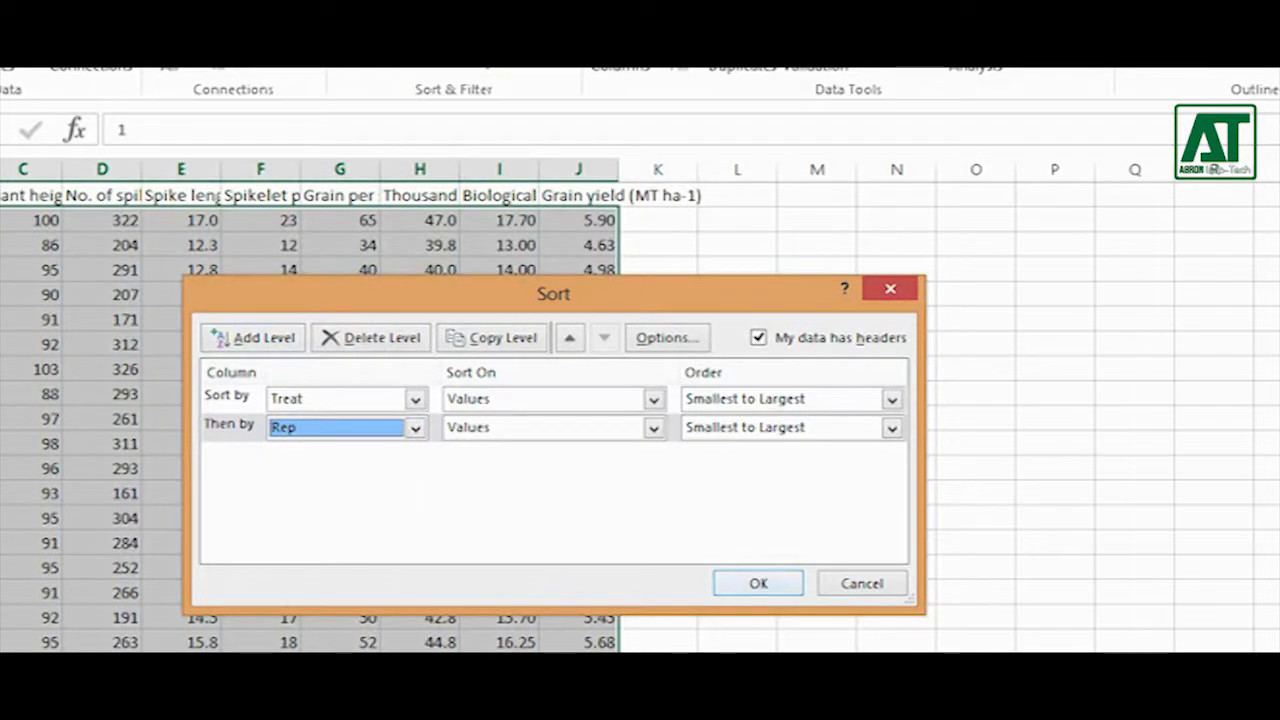
click(756, 584)
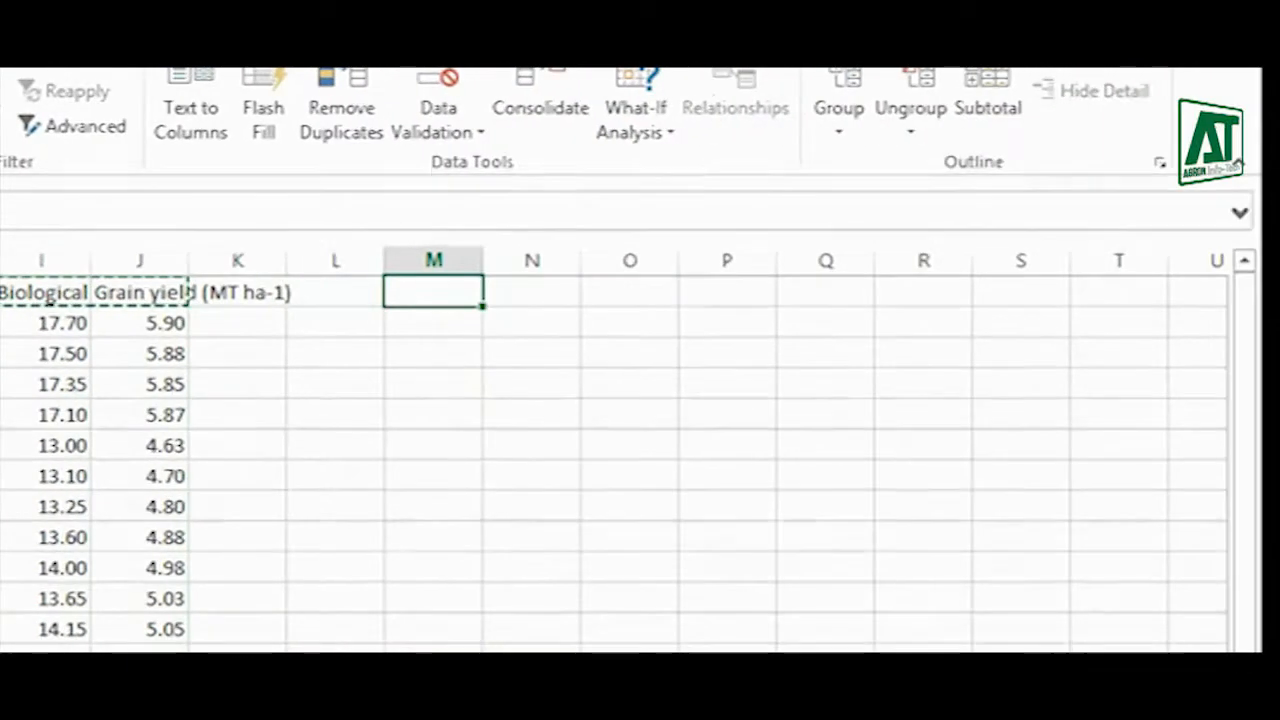
- Paste the parameter headings at M1, add a SUM total for Plant height and label T1
key(ctrl+v)
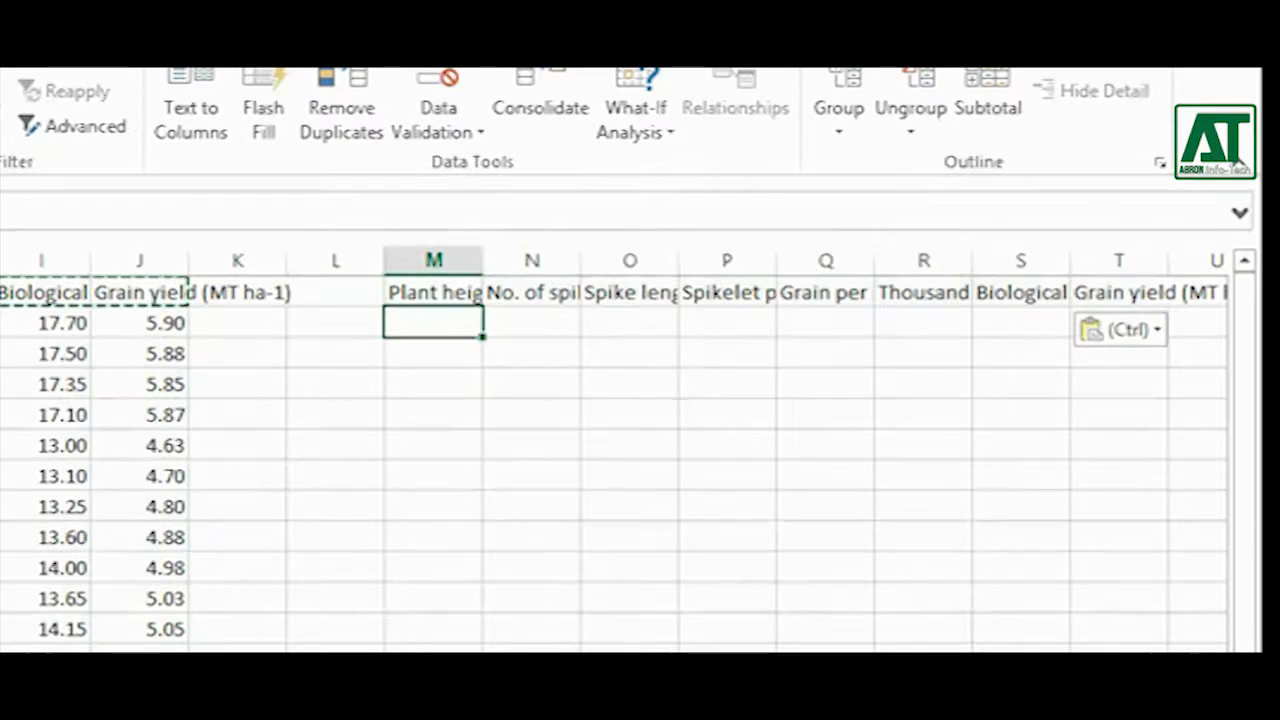
text(=sum()
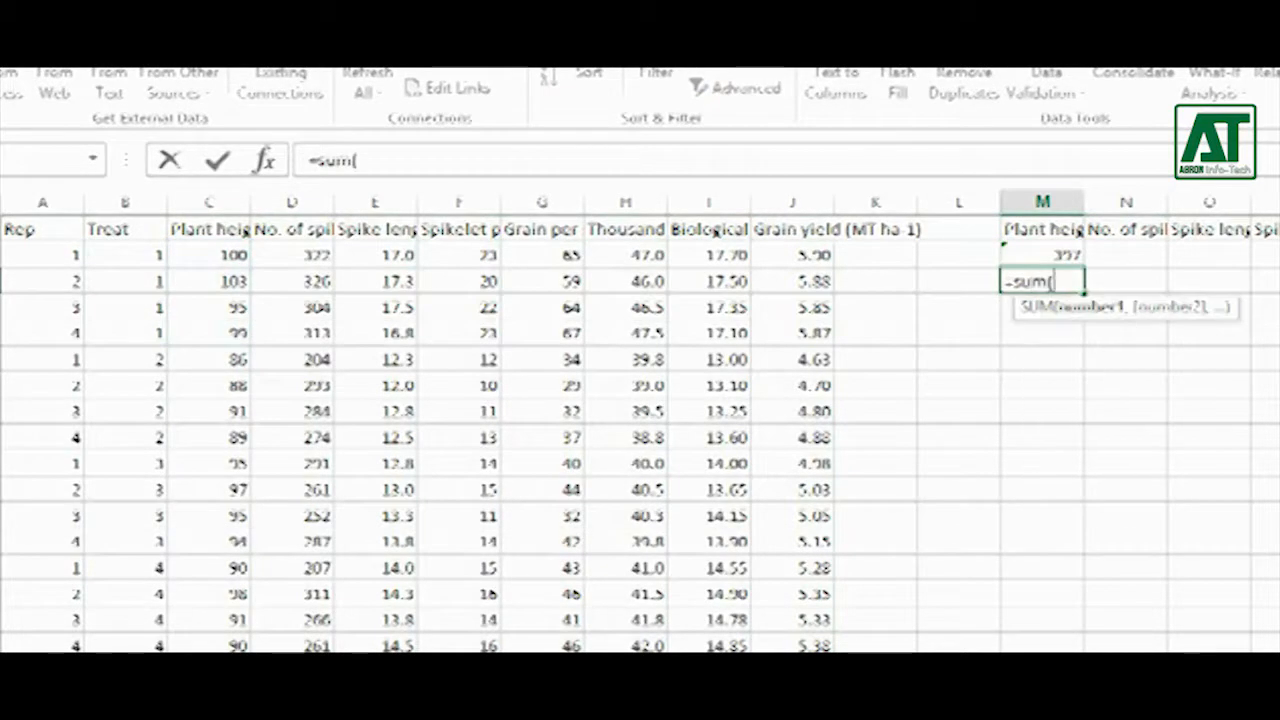
key(Enter)
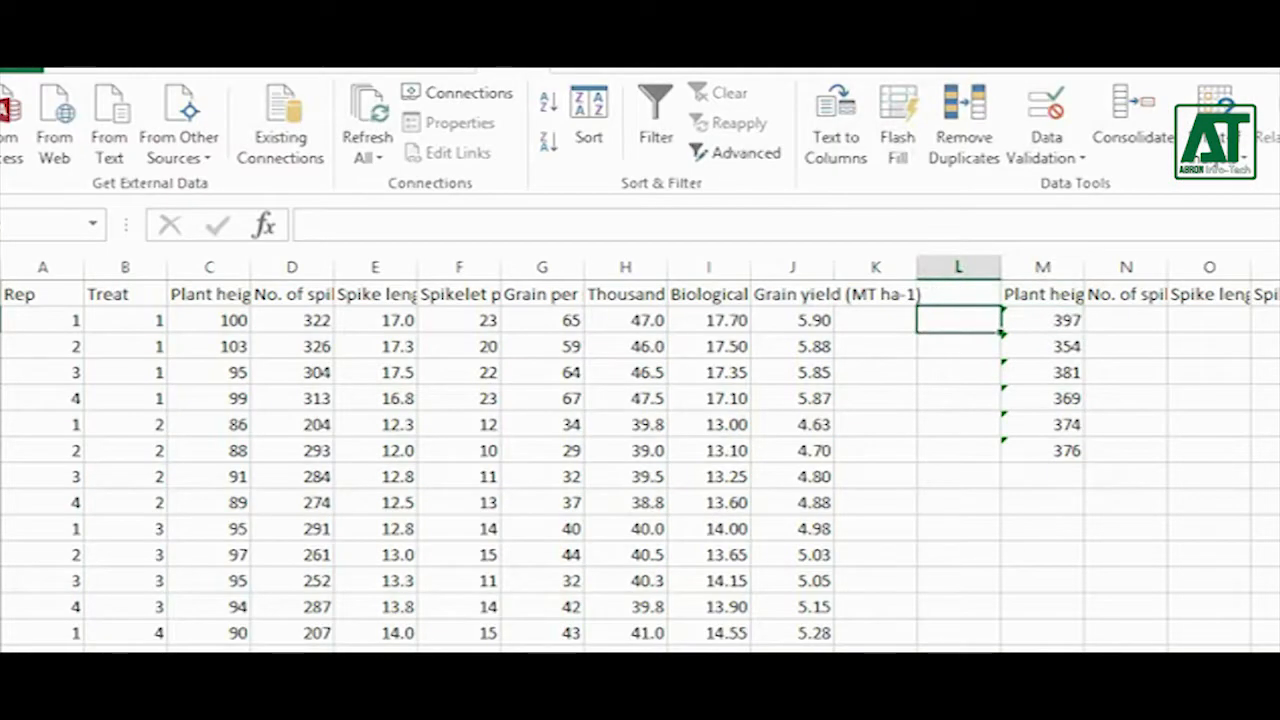
text(T1)
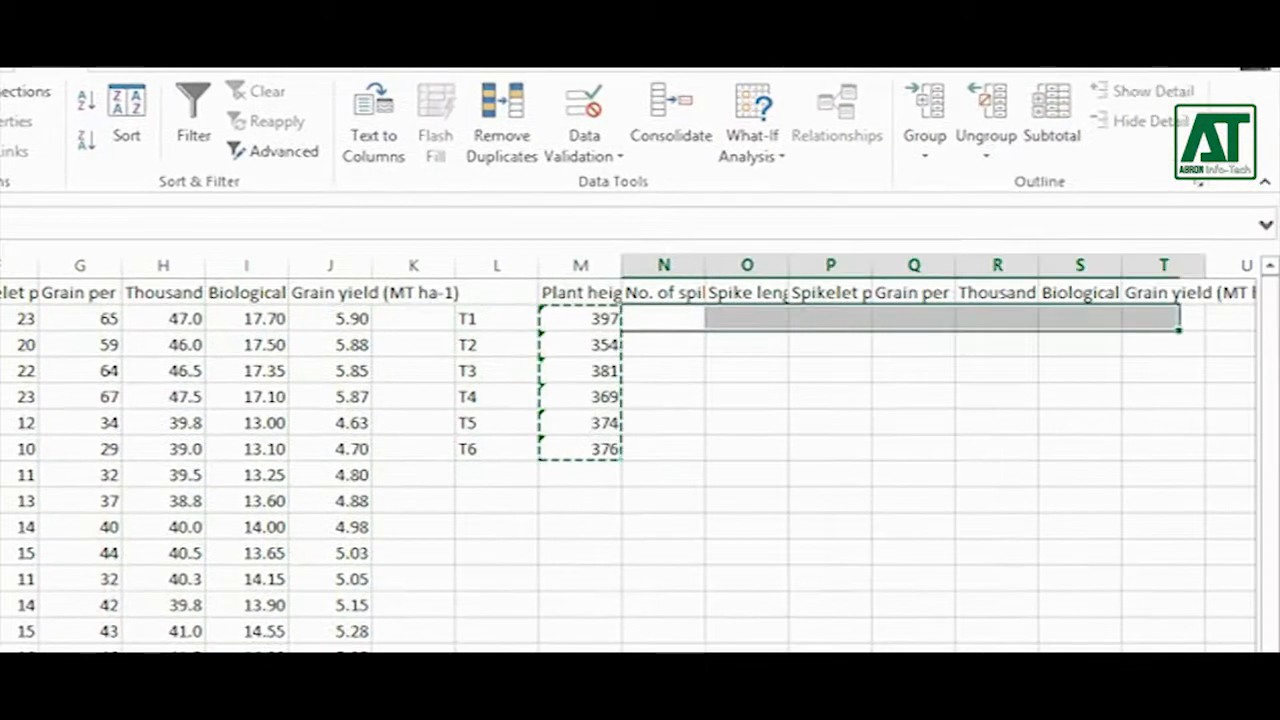
- Paste the Plant height SUM formulas across the other seven parameter columns
scroll(left, 3)
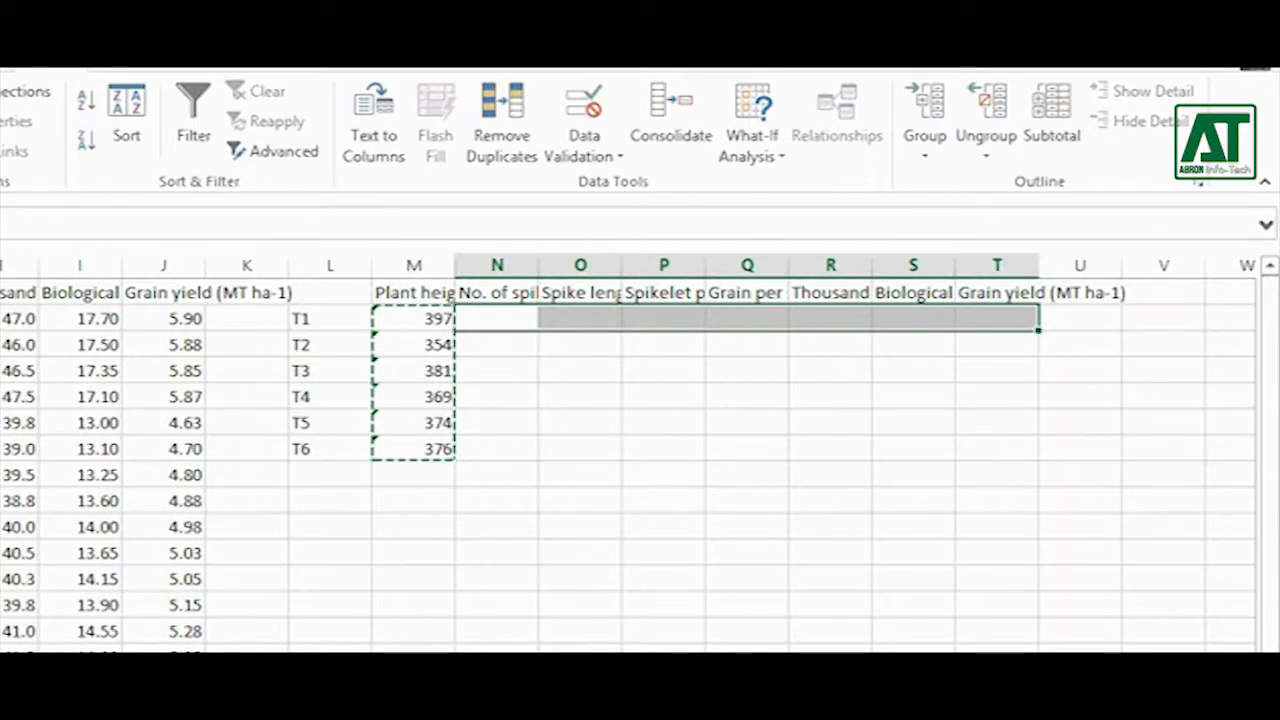
key(ctrl+v)
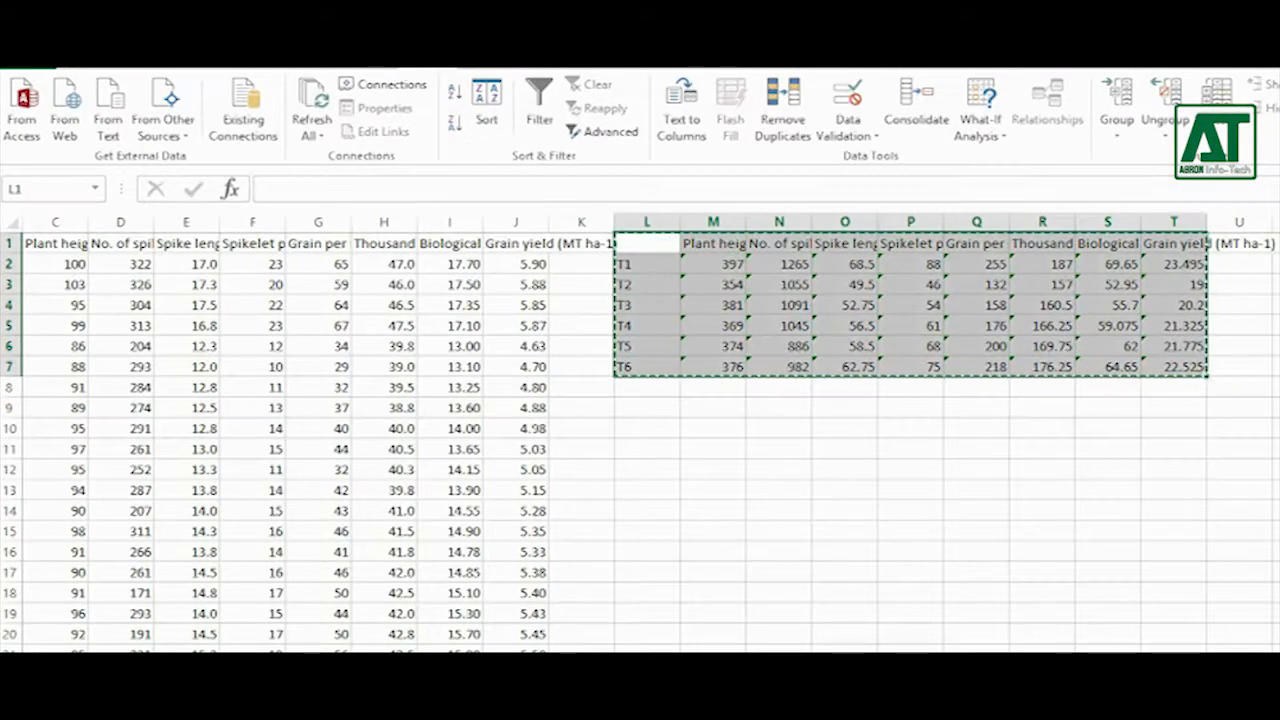
- Paste Special the totals at A1 as values and number formats, transposed
right_click(56, 244)
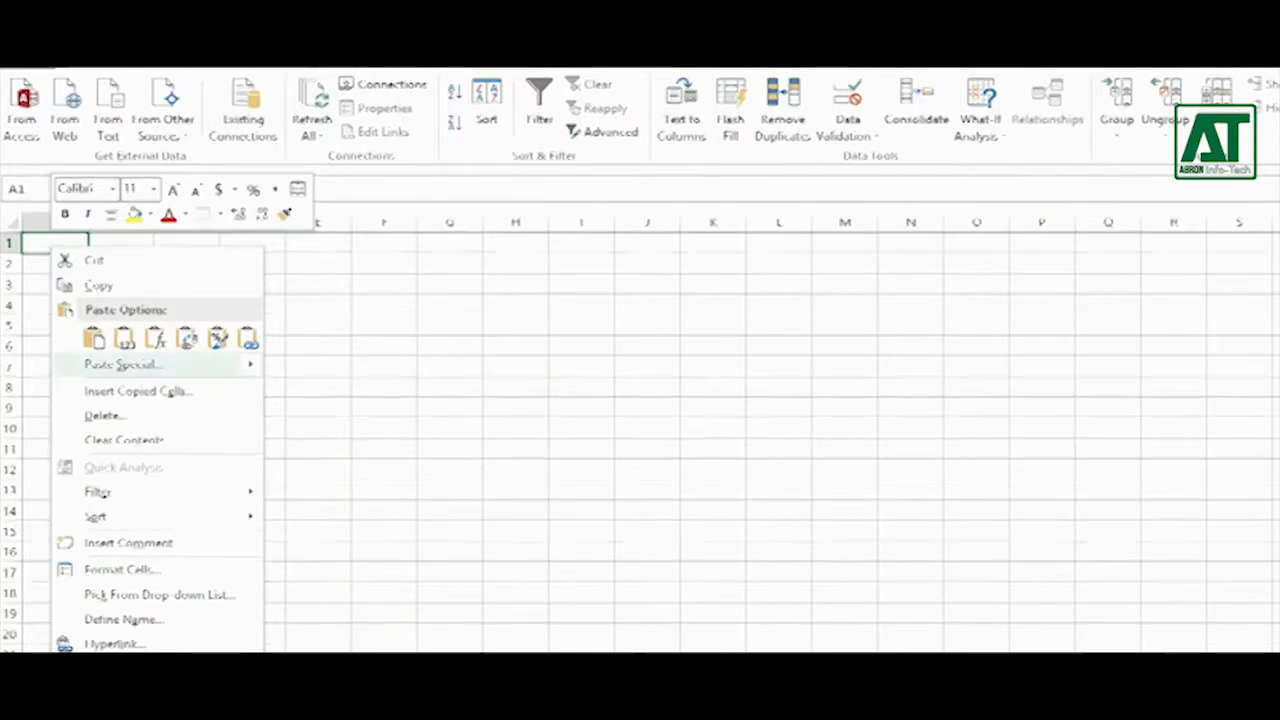
click(122, 364)
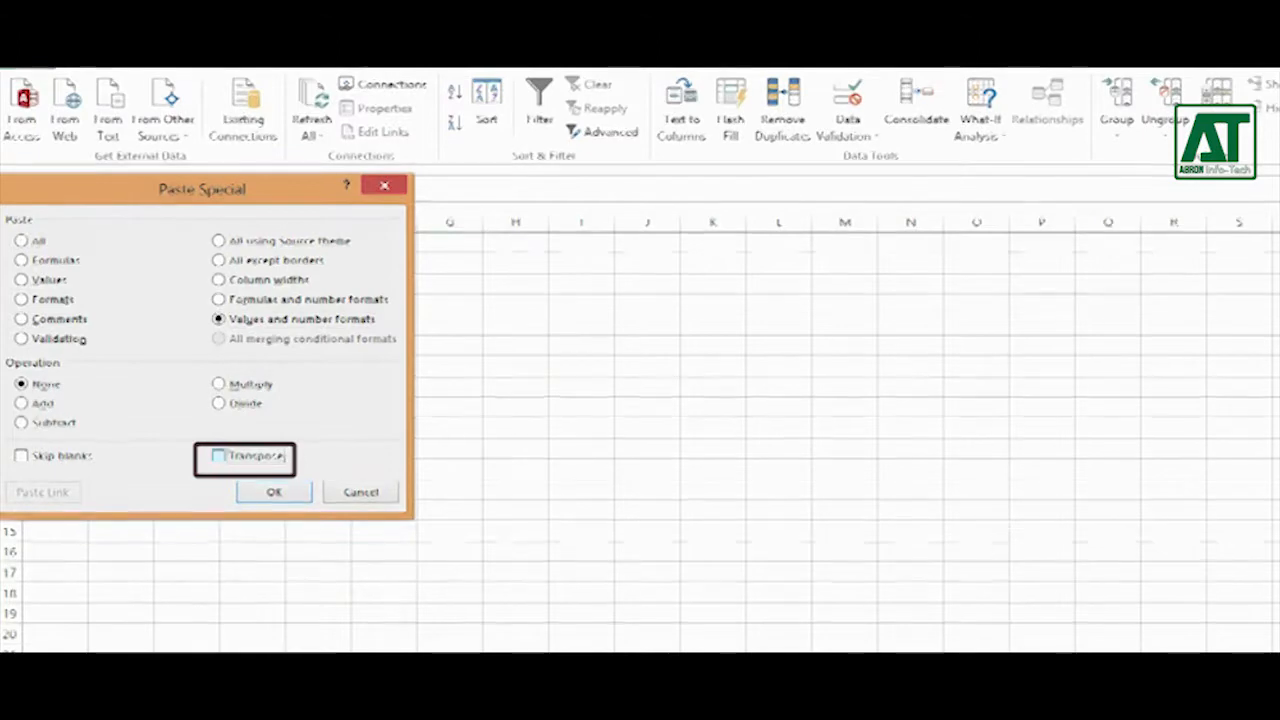
click(272, 492)
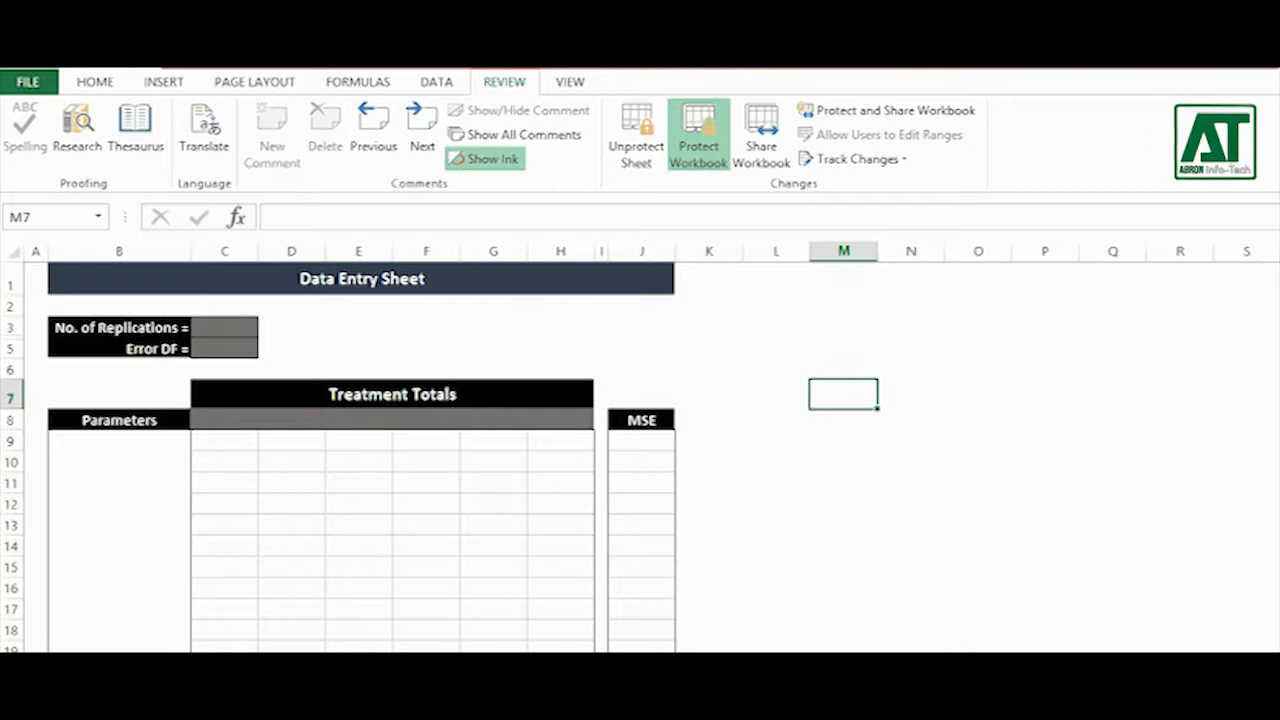
- Paste Special the T1–T6 totals into C9 as values and number formats
click(224, 440)
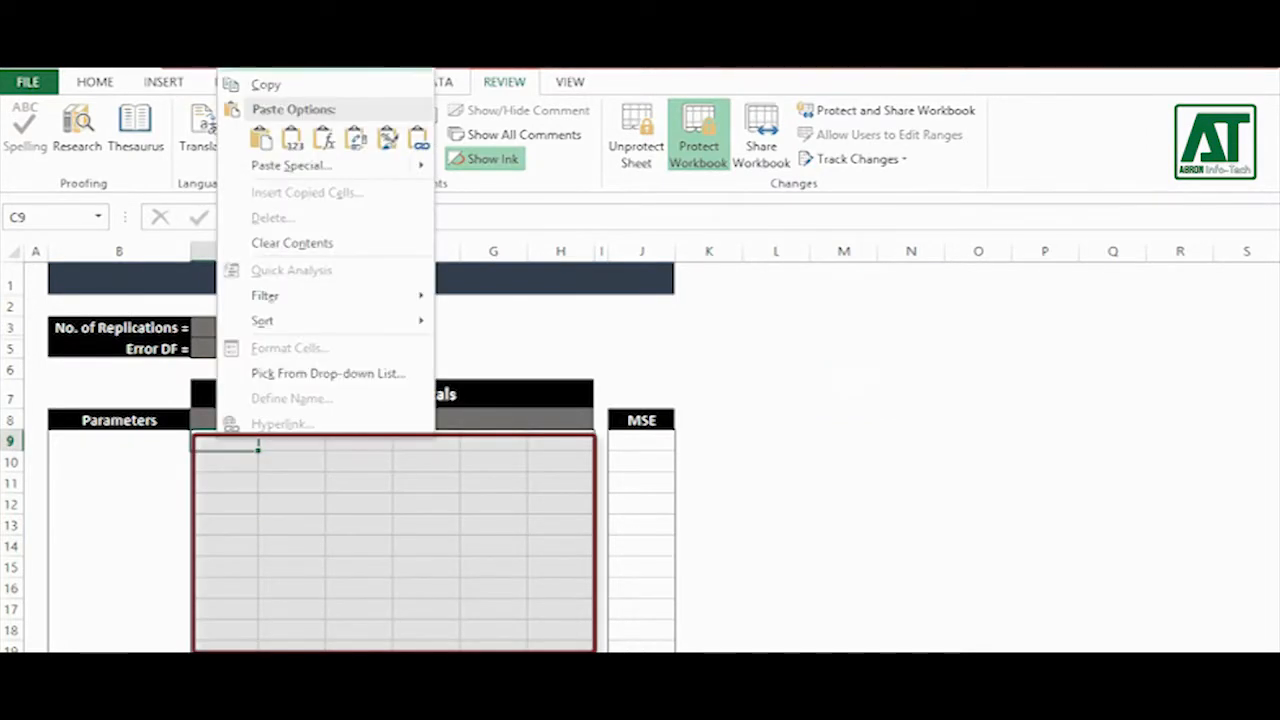
click(292, 164)
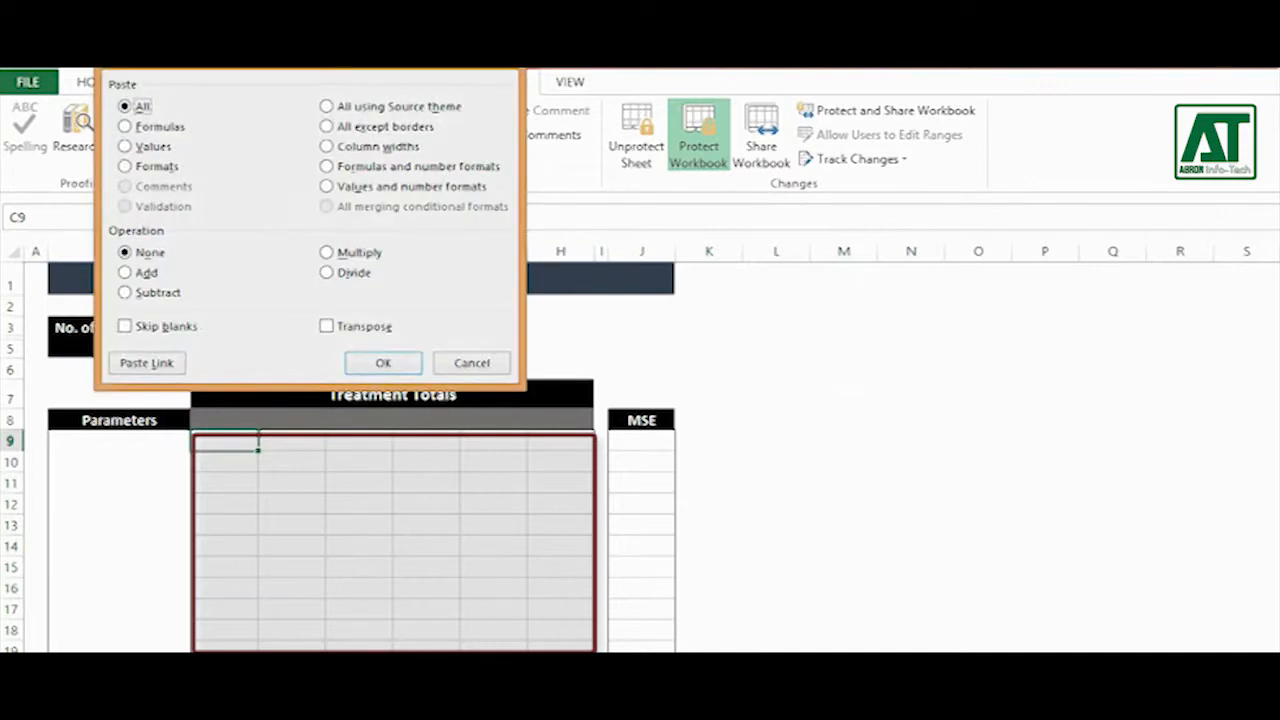
click(326, 186)
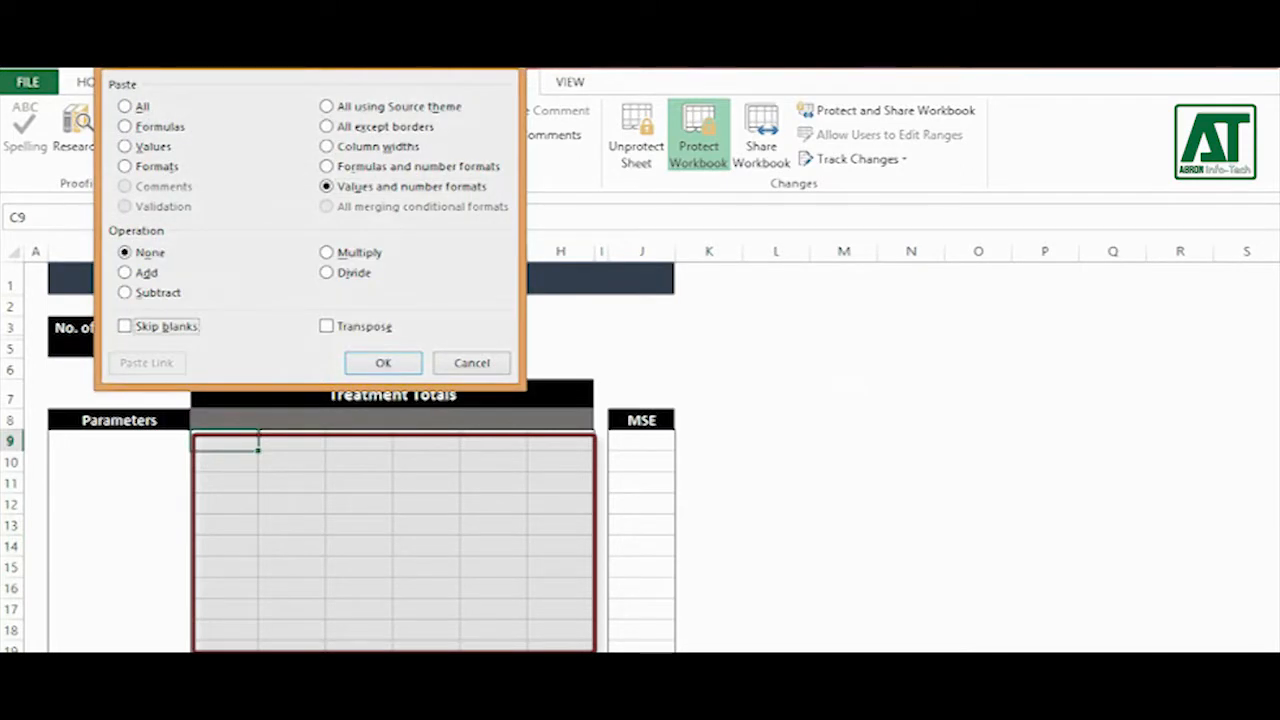
click(384, 362)
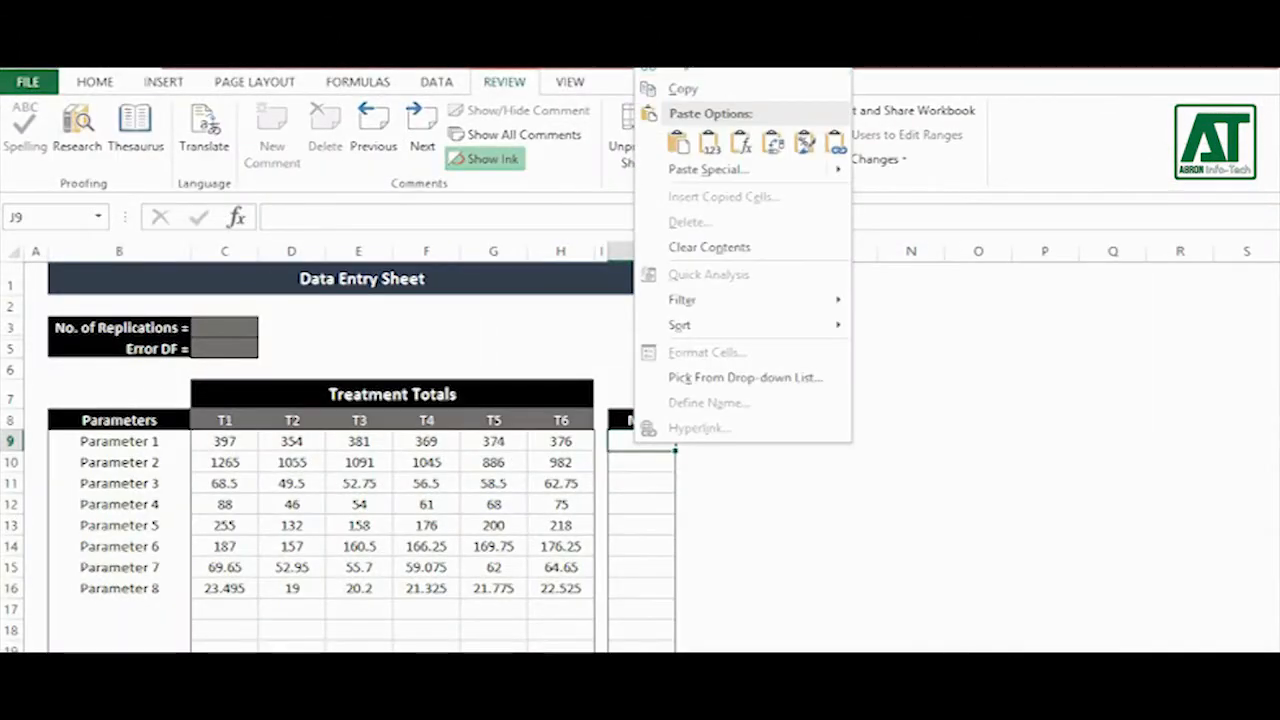
- Paste Special the eight MSE values into J9 as values and number formats
click(708, 168)
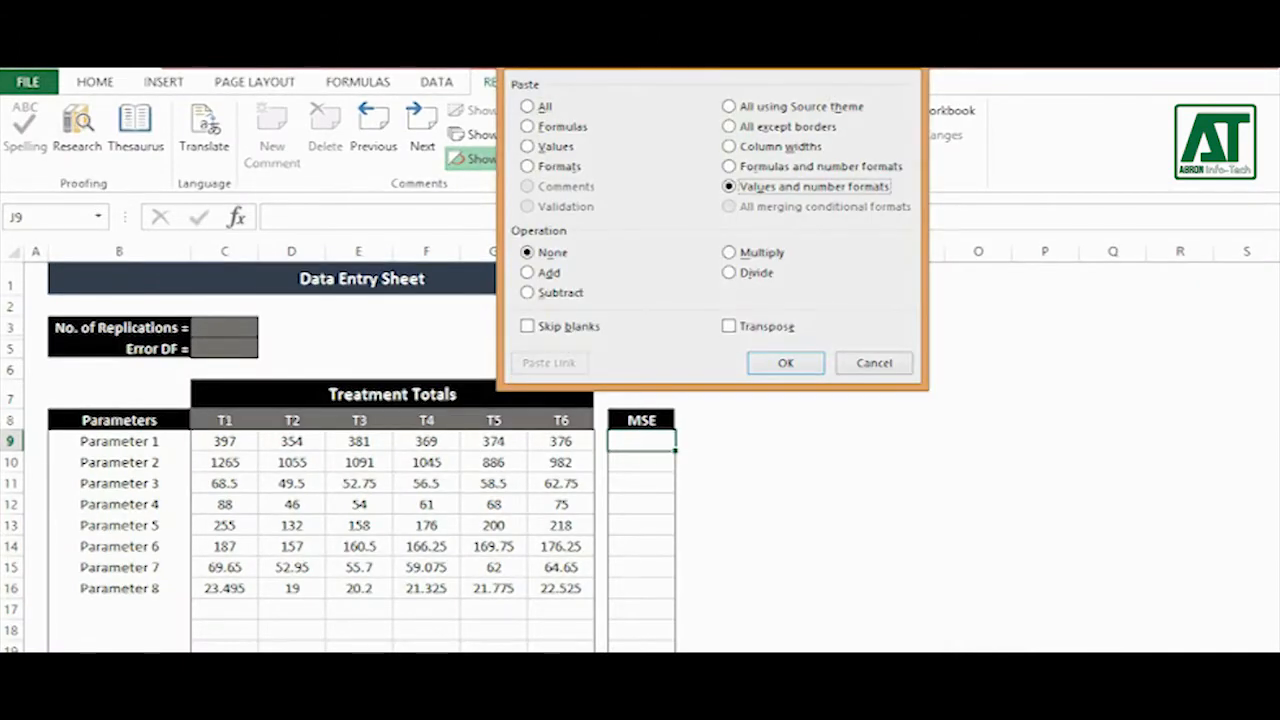
click(784, 362)
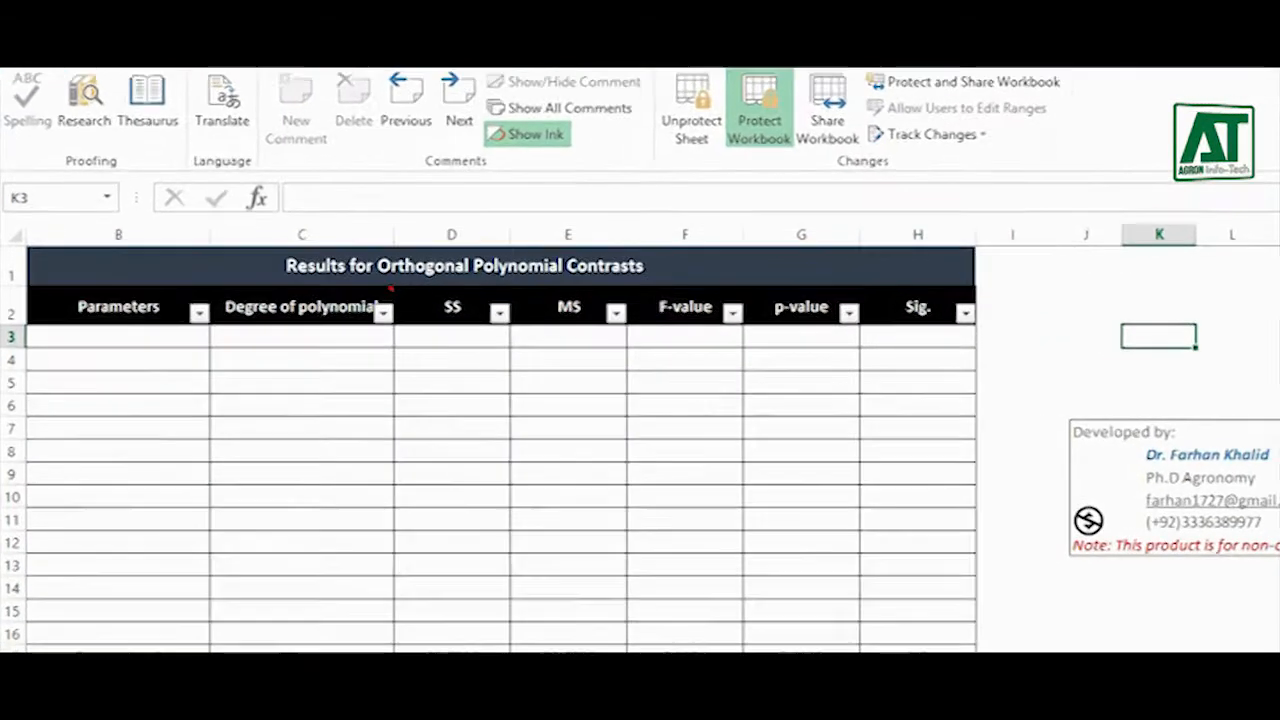
- Scroll the Results sheet through Parameters 1–8 linear, quadratic, cubic and quartic contrasts
click(384, 312)
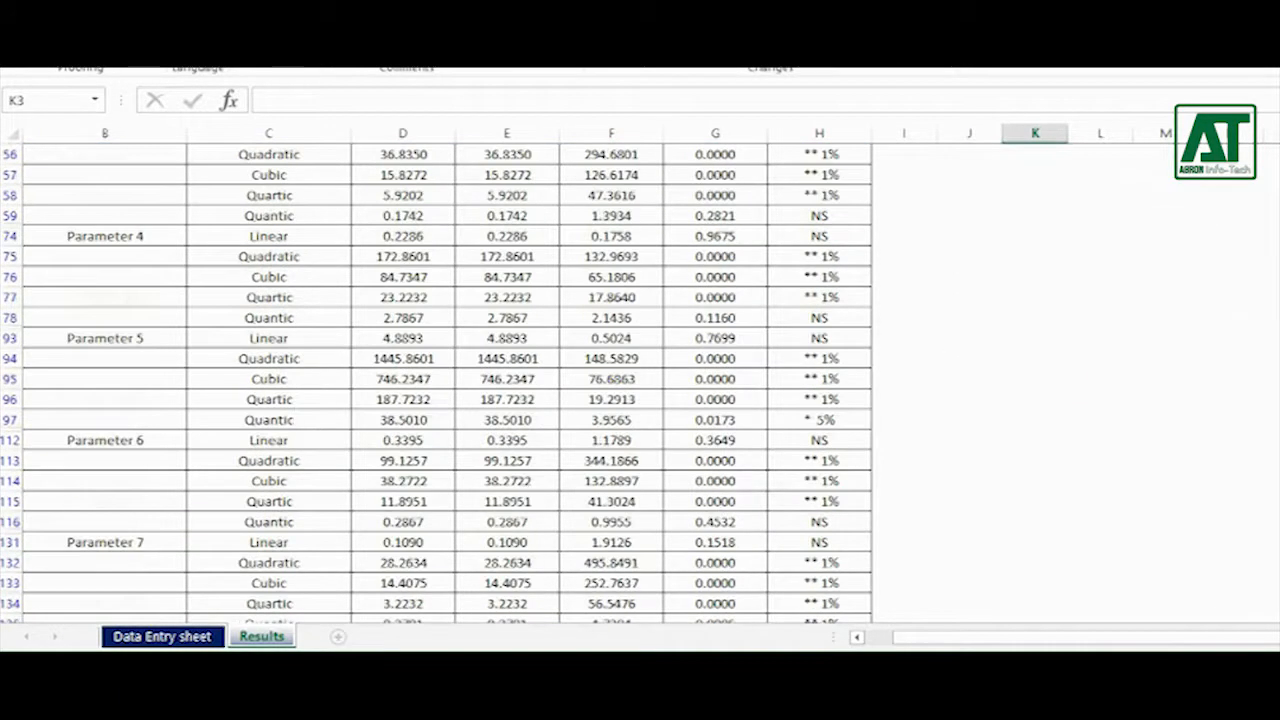
scroll(down, 3)
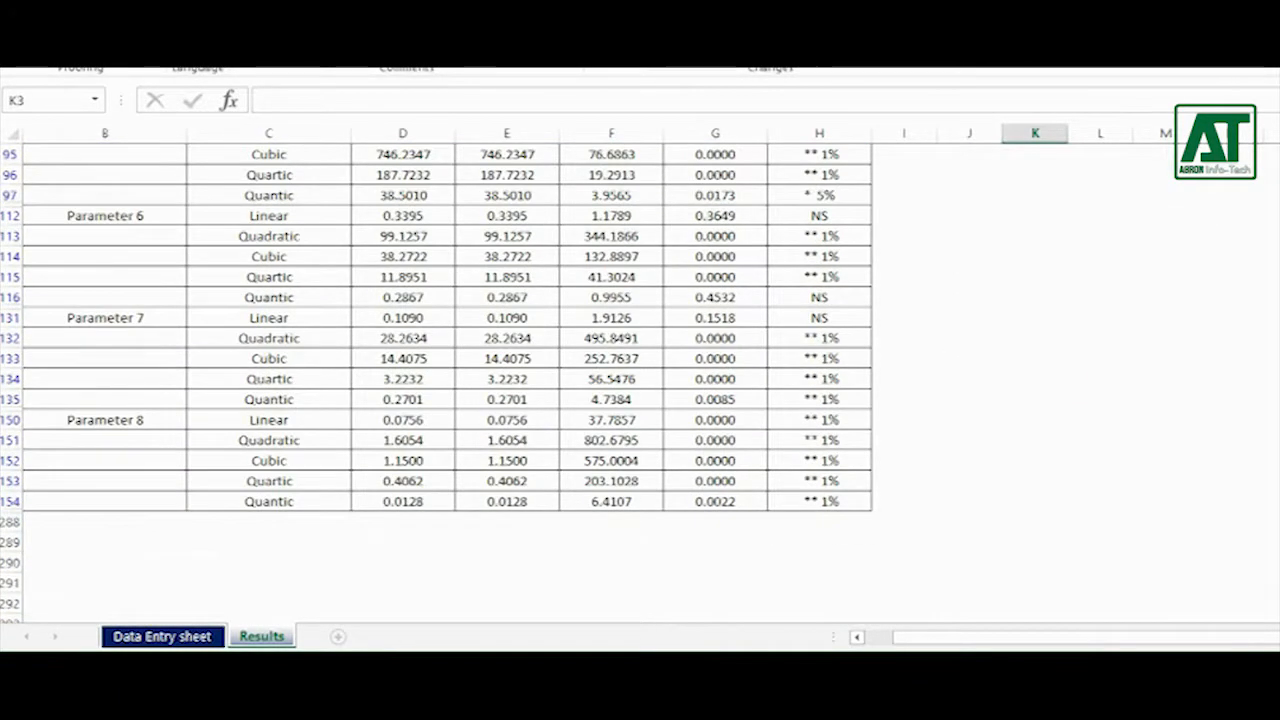